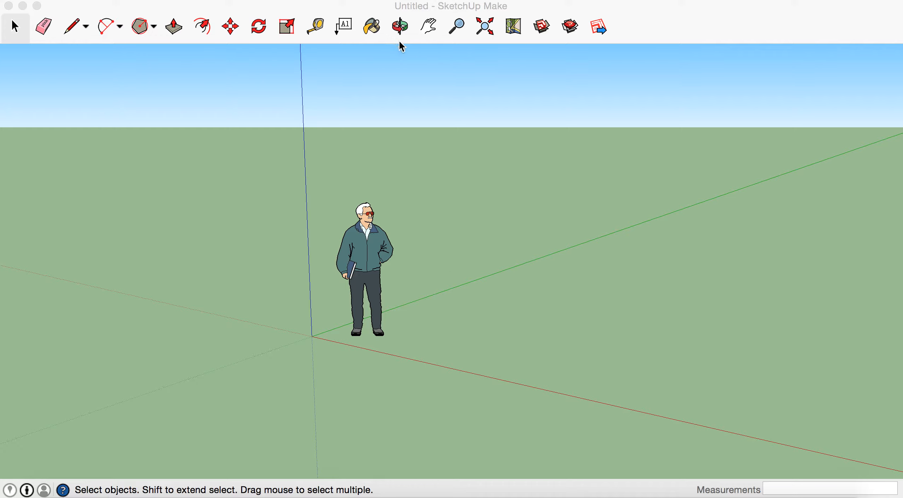
pyautogui.moveTo(341, 65)
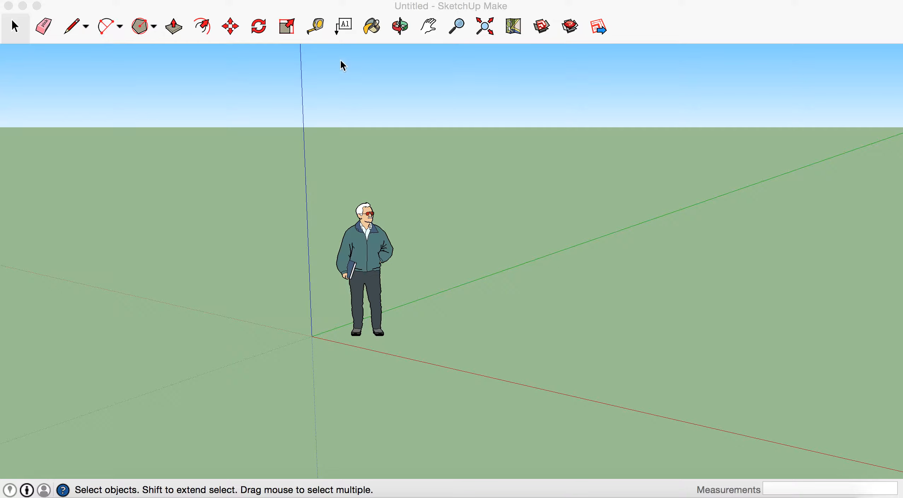
pyautogui.moveTo(357, 62)
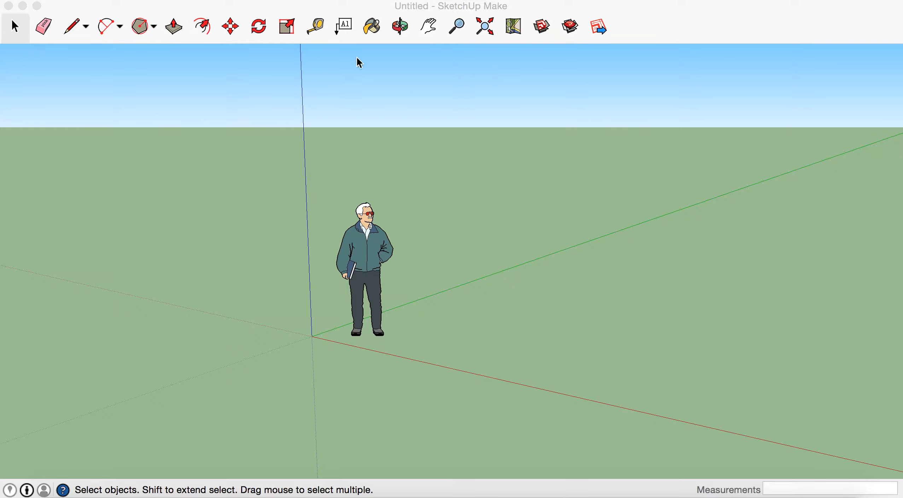
pyautogui.moveTo(426, 32)
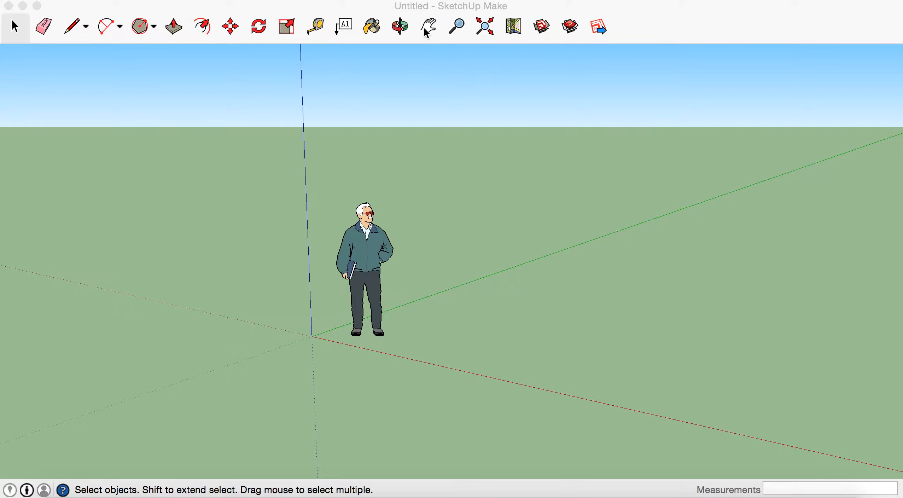
# Draw a flat rectangle about 2.9 m by 9.9 m on the ground plane
pyautogui.click(427, 26)
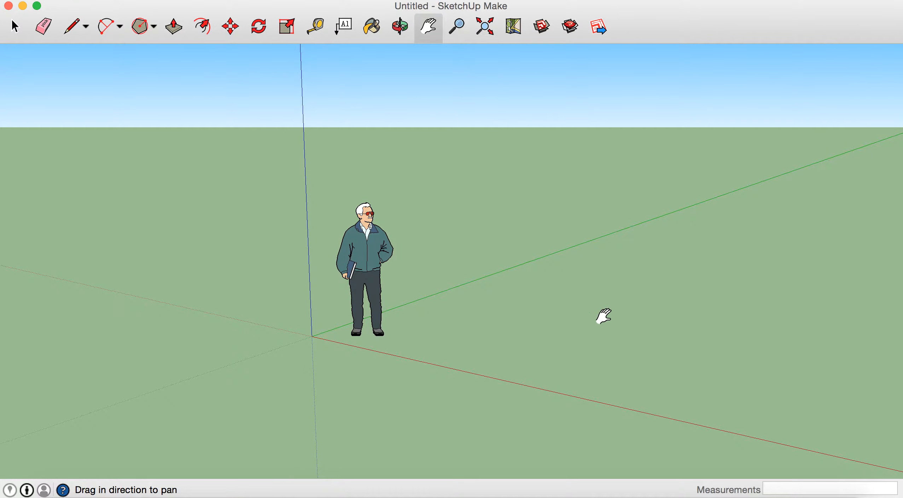
pyautogui.moveTo(604, 316); pyautogui.dragTo(418, 321)
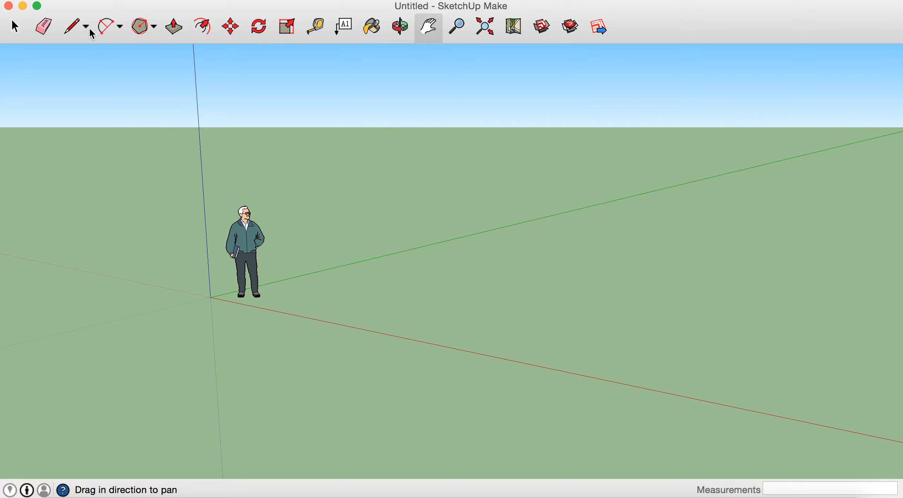
pyautogui.moveTo(159, 32)
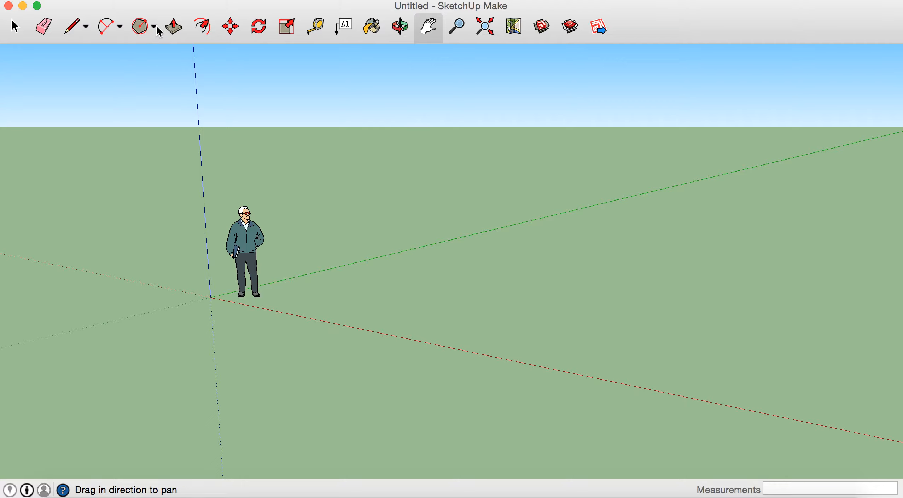
pyautogui.click(139, 26)
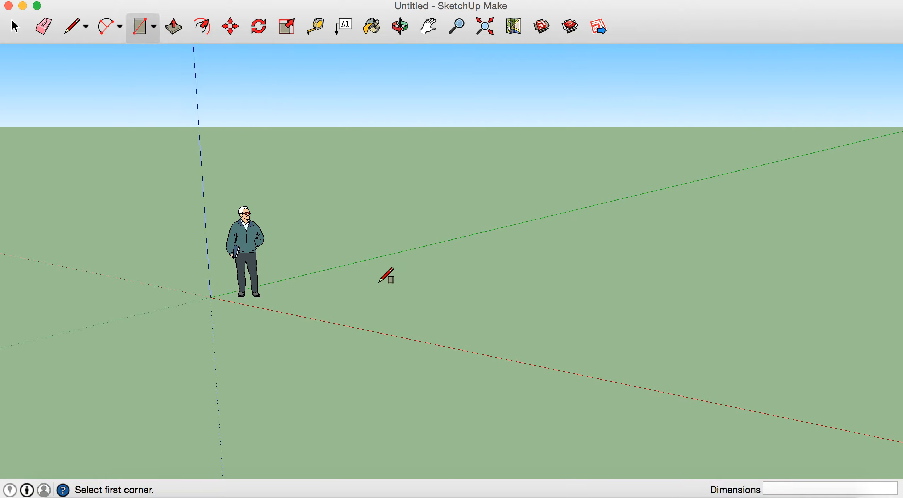
pyautogui.click(385, 276)
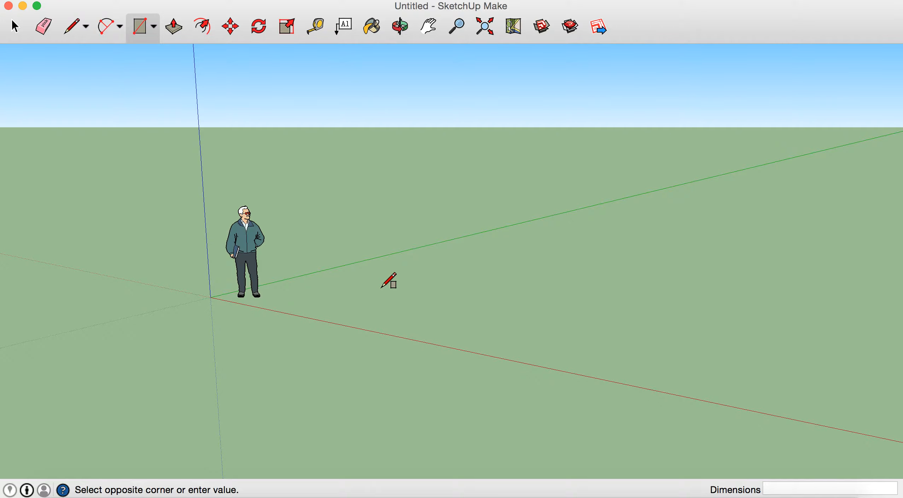
pyautogui.moveTo(389, 282); pyautogui.dragTo(663, 233)
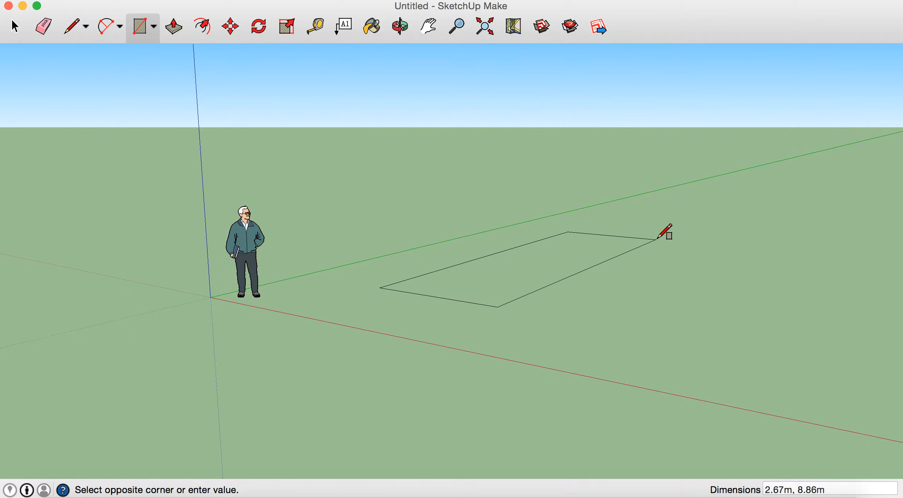
pyautogui.click(667, 230)
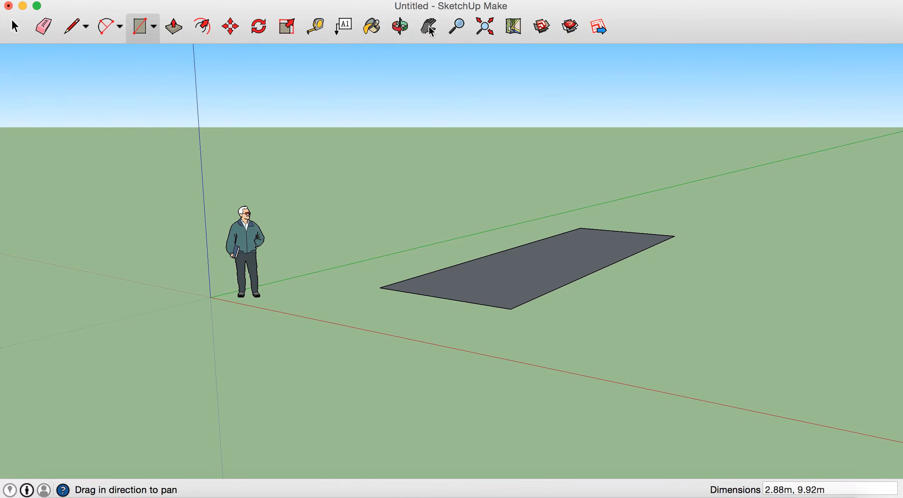
pyautogui.click(428, 26)
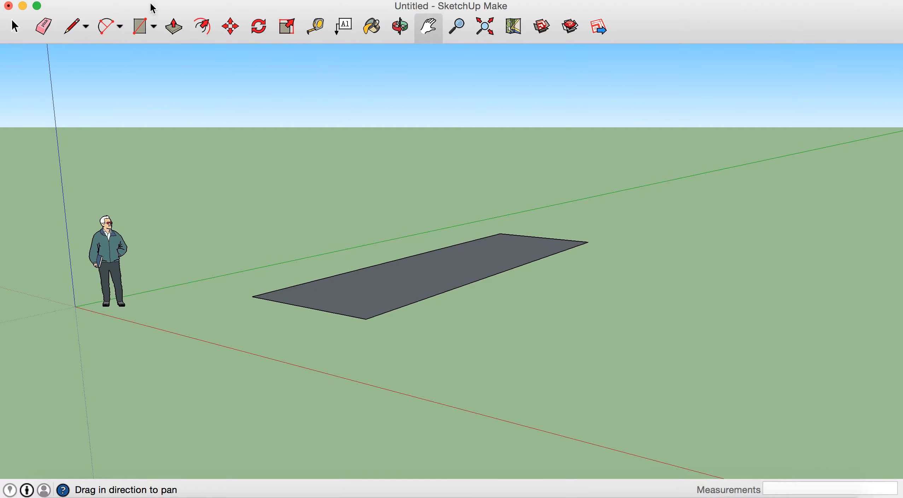
# Draw a larger rectangle about 5 m by 9.7 m beside the first, with a small gap
pyautogui.click(138, 27)
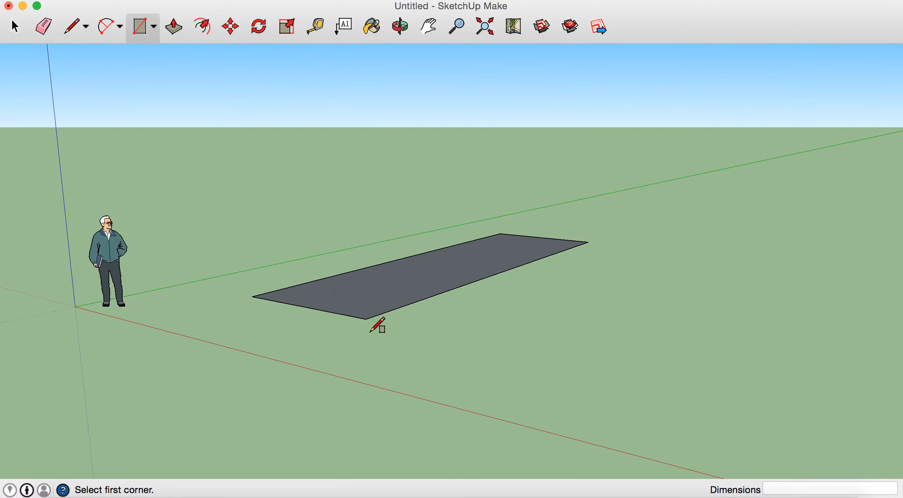
pyautogui.moveTo(384, 321)
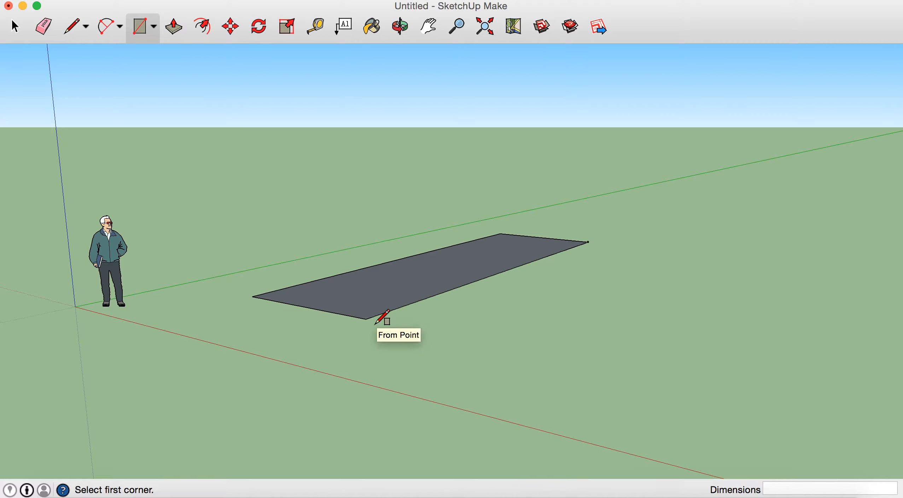
pyautogui.click(383, 318)
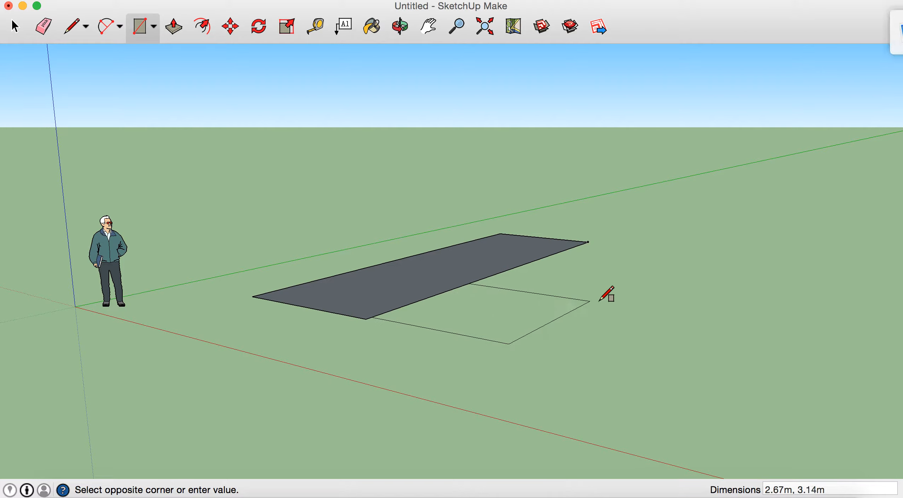
pyautogui.click(609, 298)
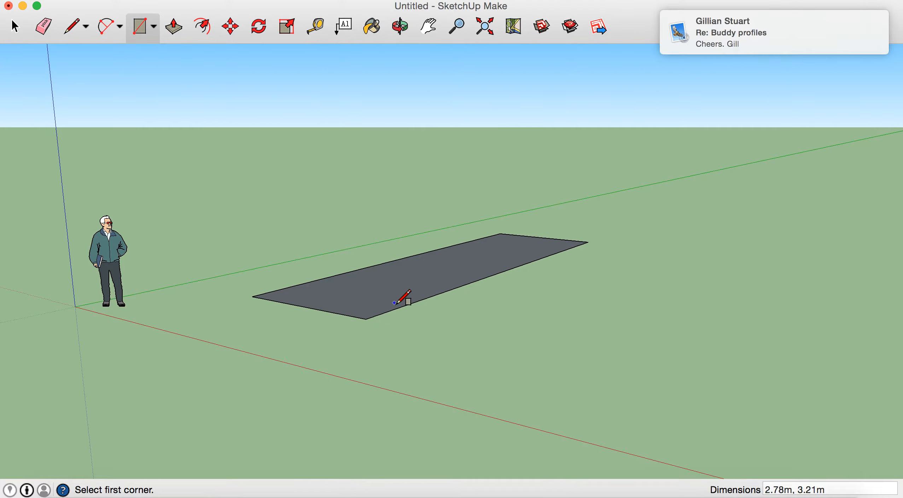
pyautogui.moveTo(385, 318)
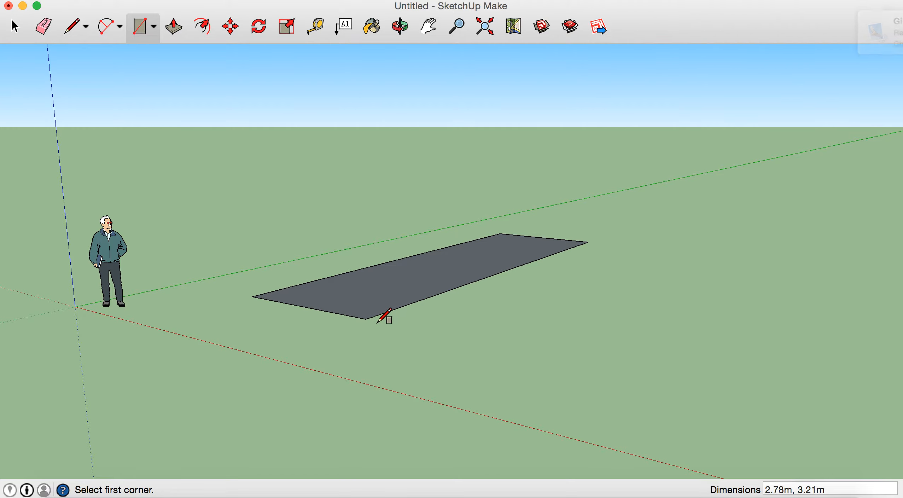
pyautogui.click(383, 317)
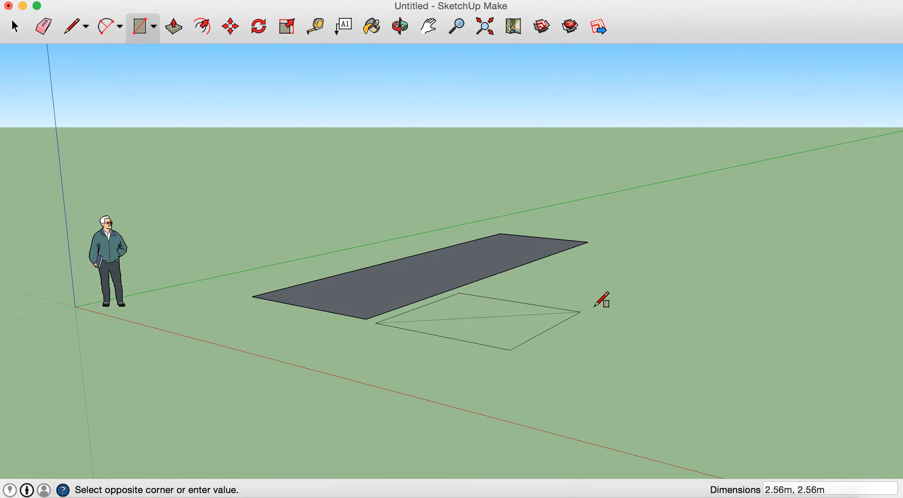
pyautogui.moveTo(782, 259)
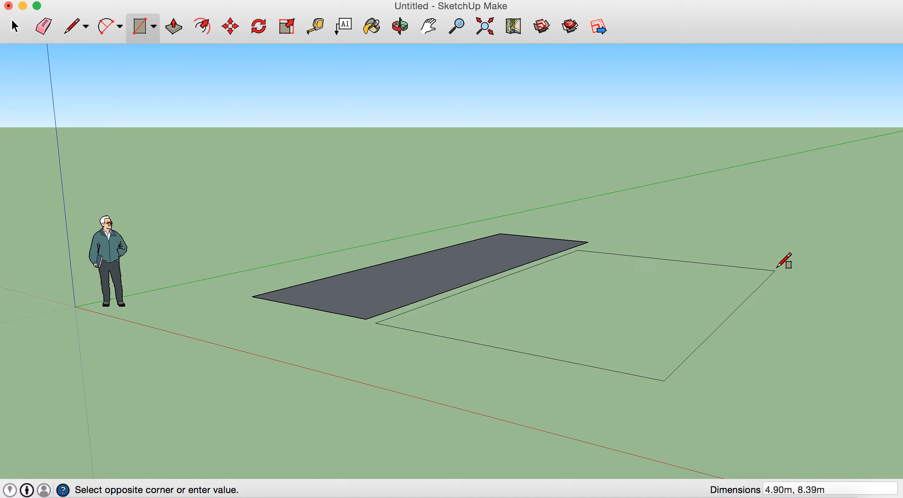
pyautogui.moveTo(800, 253)
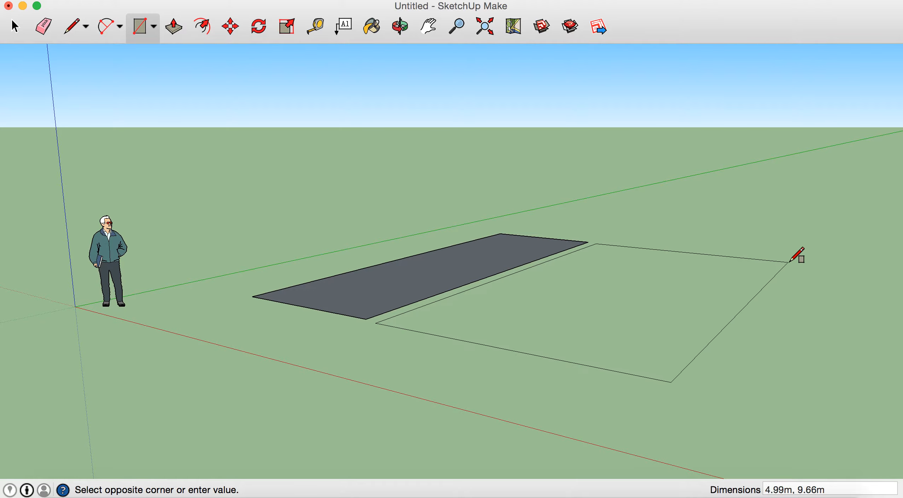
pyautogui.click(797, 256)
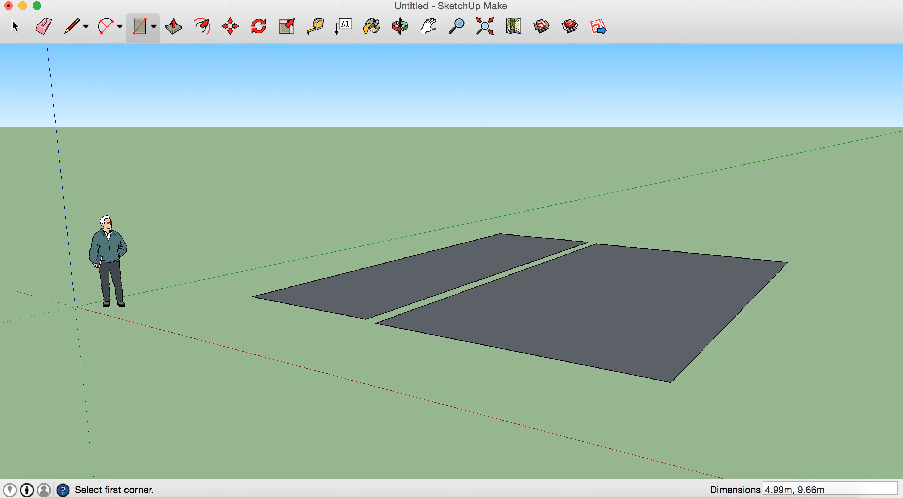
pyautogui.click(15, 27)
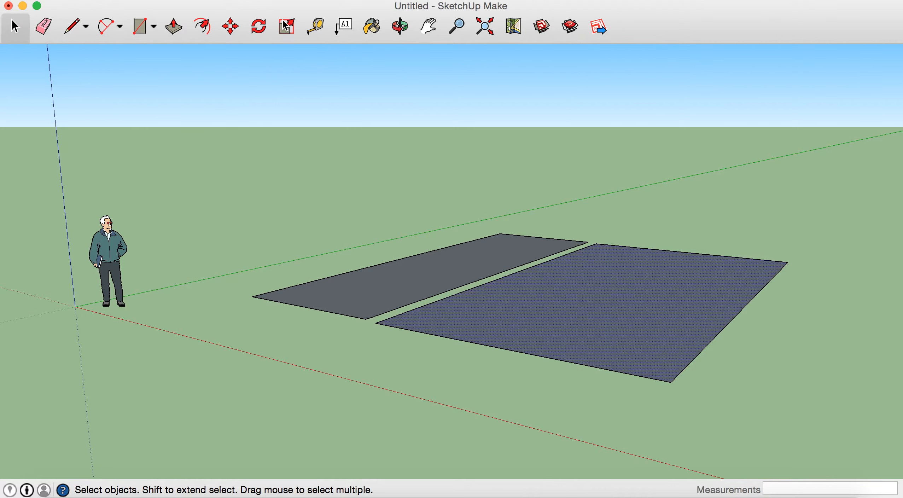
# Scale the main house rectangle about 1.04 wider along the red axis
pyautogui.click(286, 27)
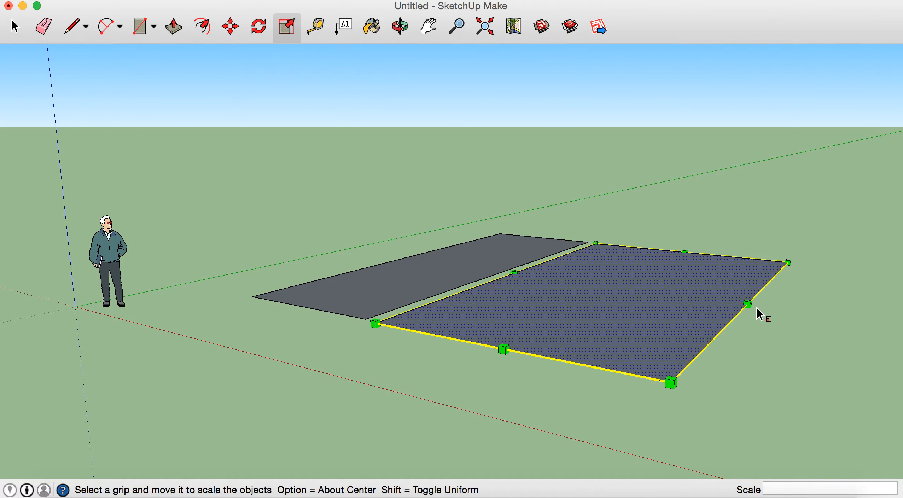
pyautogui.moveTo(746, 303); pyautogui.dragTo(757, 304)
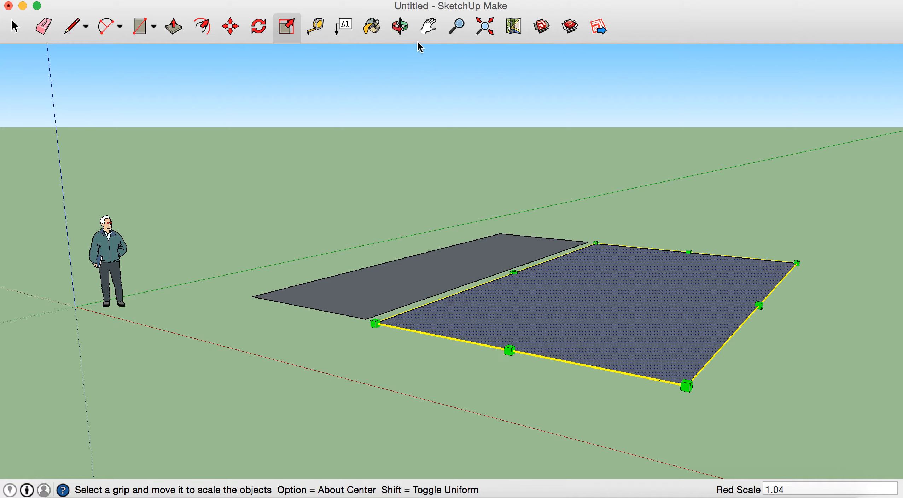
pyautogui.click(14, 27)
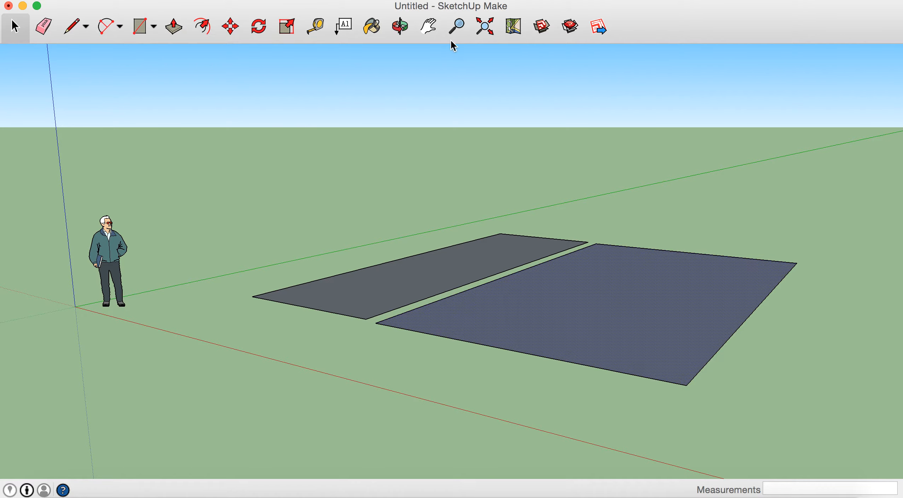
pyautogui.click(428, 26)
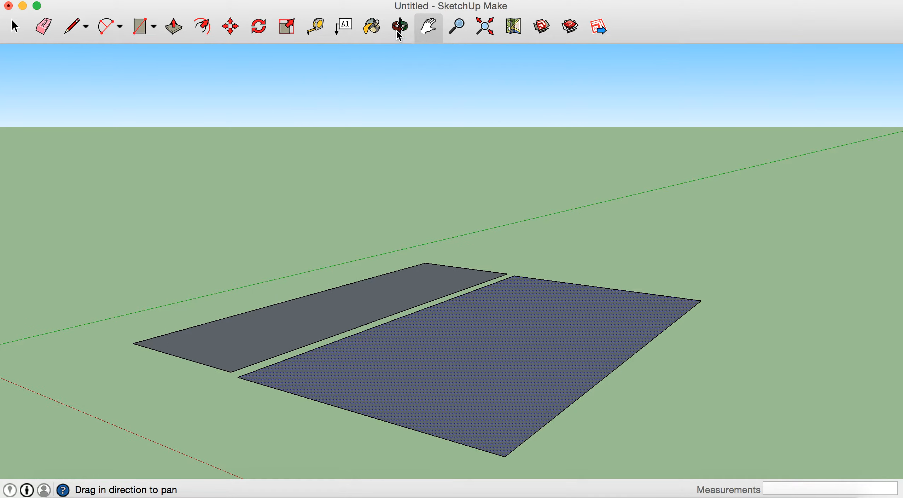
# Scale the main house rectangle further, to about 1.21 along the red axis
pyautogui.click(399, 27)
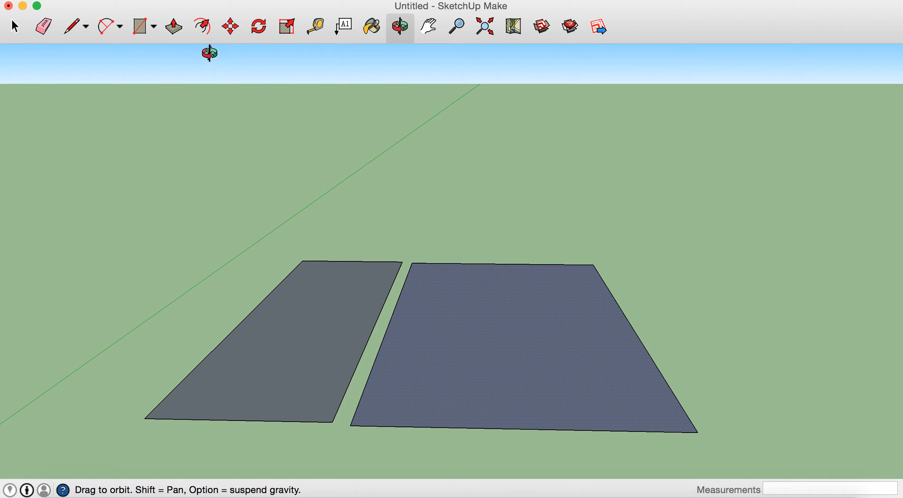
pyautogui.moveTo(302, 23)
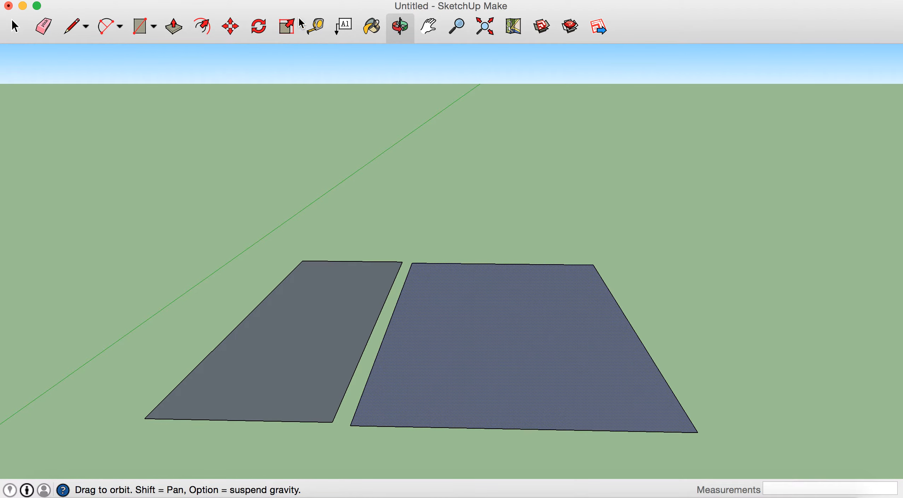
pyautogui.click(287, 27)
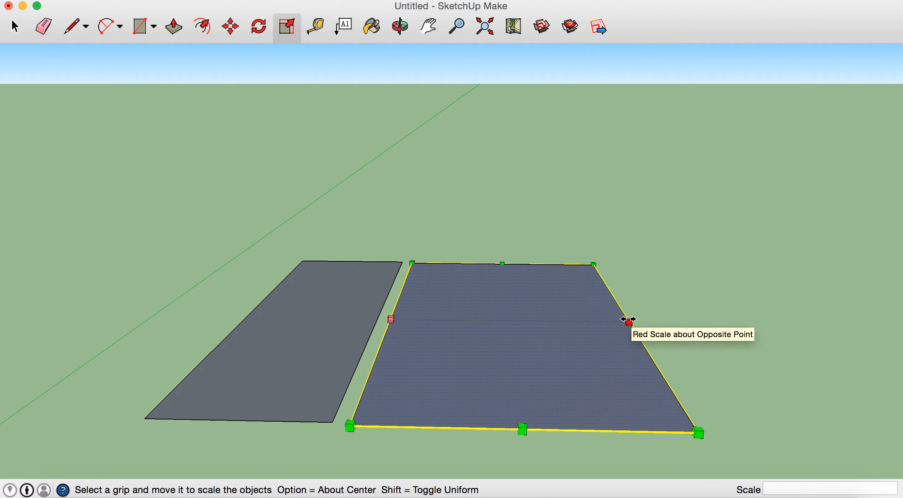
pyautogui.moveTo(629, 322); pyautogui.dragTo(670, 322)
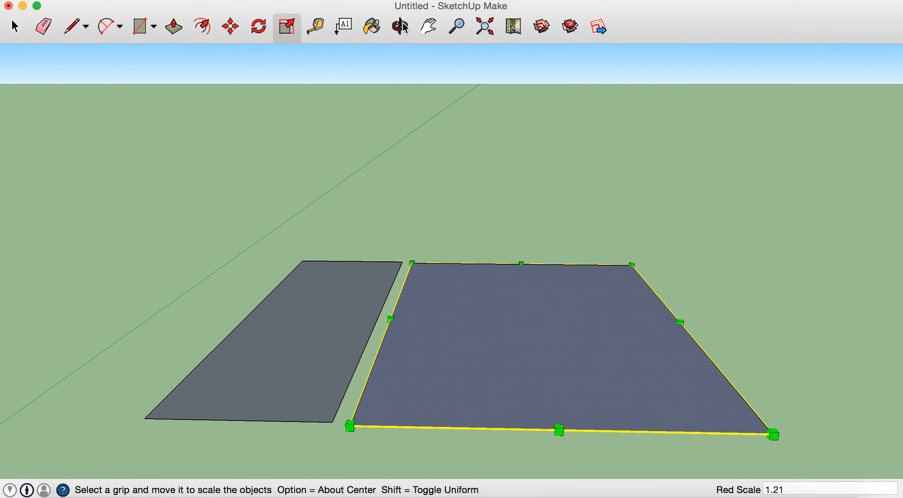
pyautogui.click(400, 26)
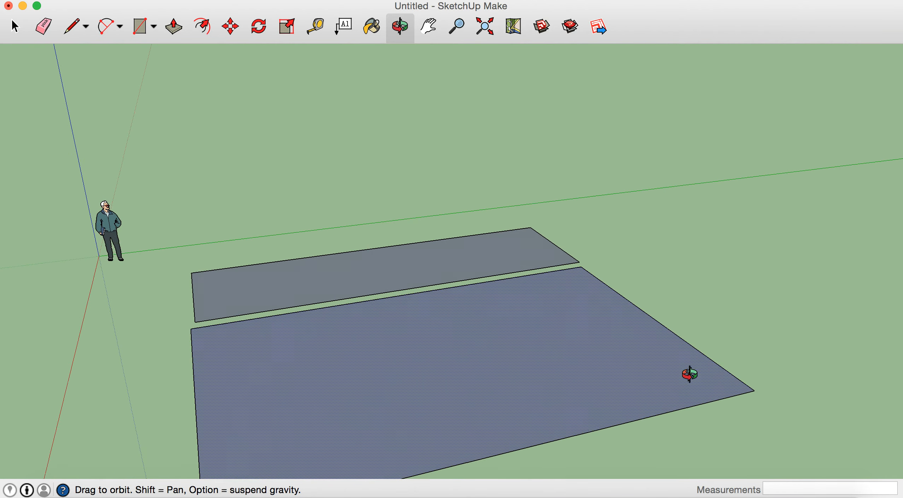
pyautogui.click(427, 26)
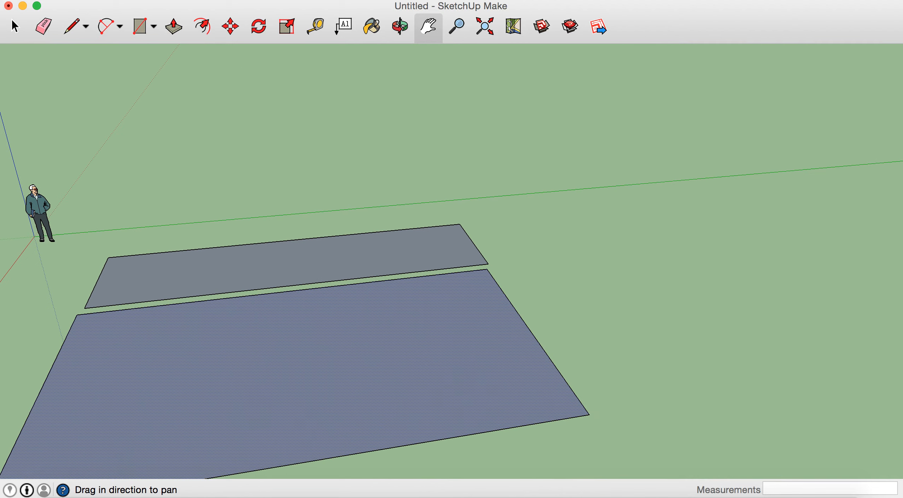
# Draw a 2.81 m by 4.26 m extension rectangle just past the main house corner
pyautogui.click(138, 27)
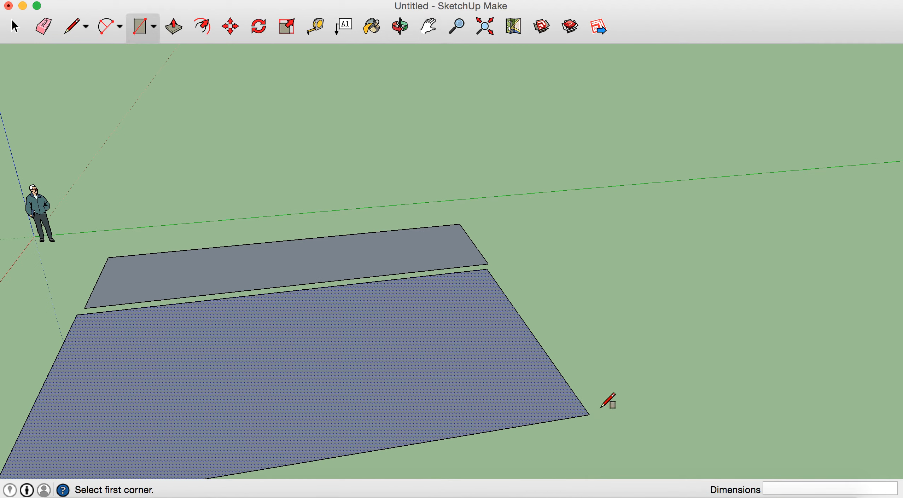
pyautogui.click(607, 401)
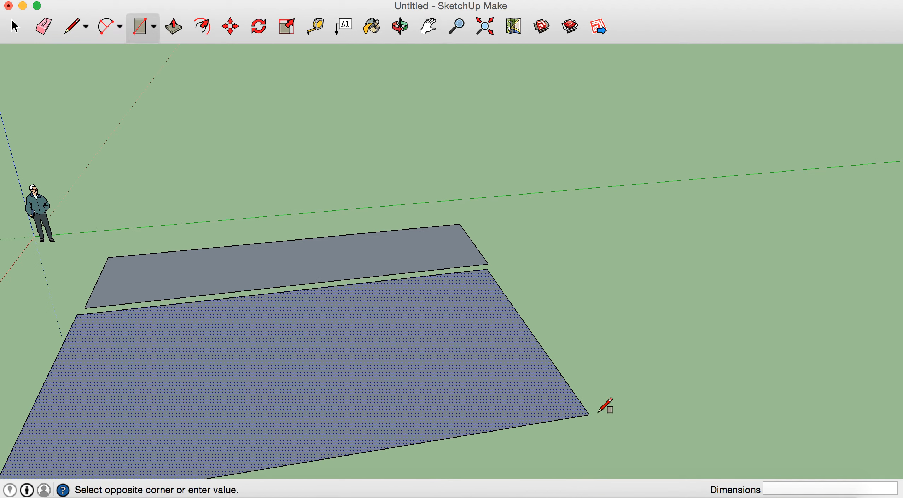
pyautogui.moveTo(605, 406); pyautogui.dragTo(725, 305)
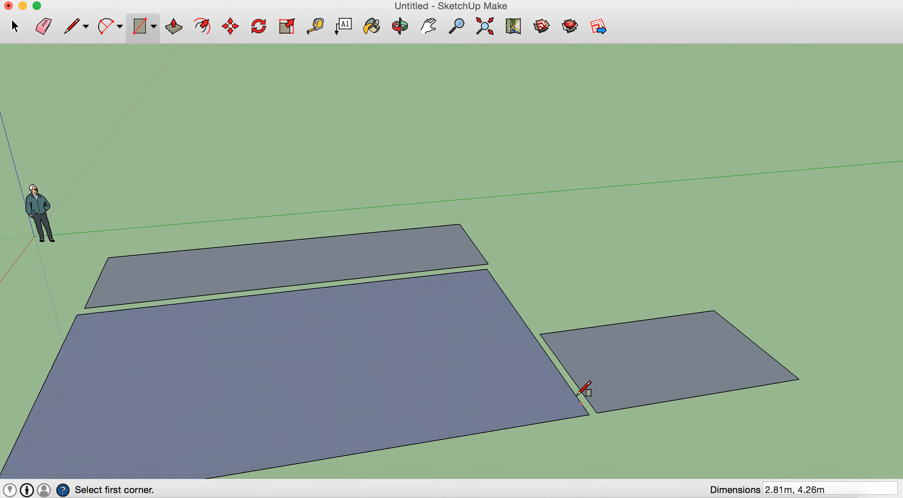
pyautogui.moveTo(611, 386)
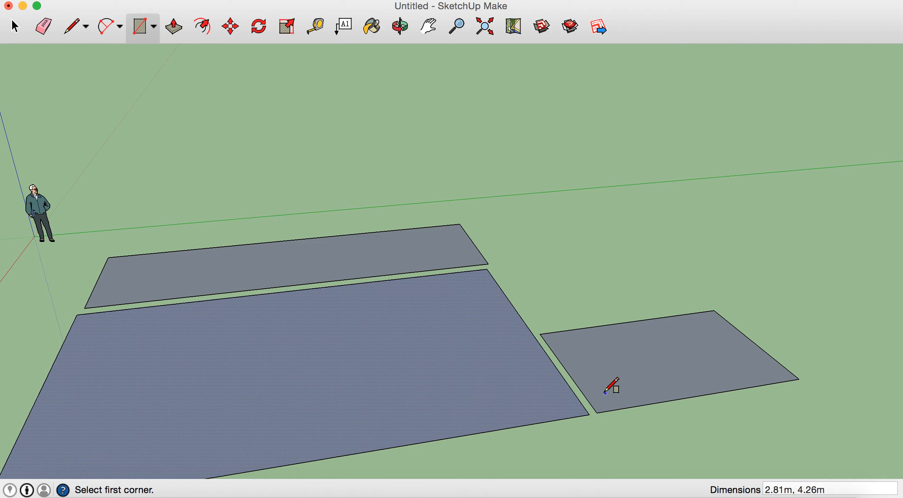
pyautogui.click(399, 26)
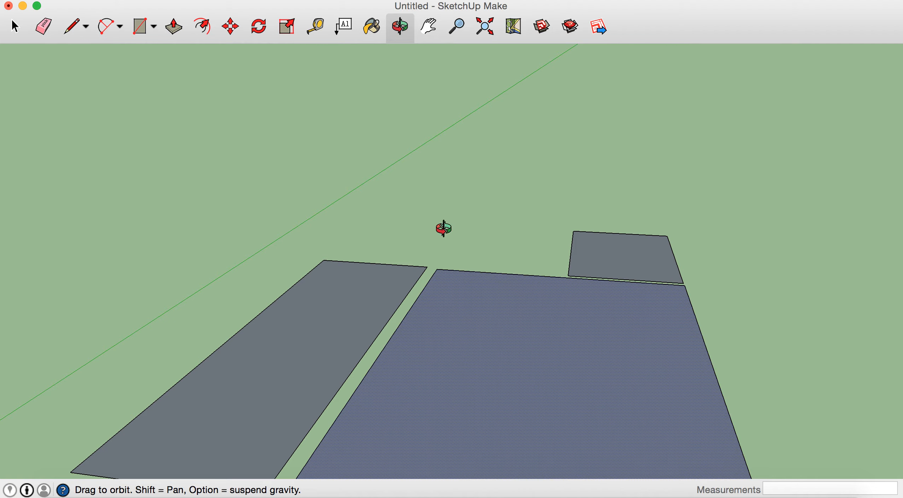
# Pan the view to centre the garage, main house and extension rectangles
pyautogui.click(428, 26)
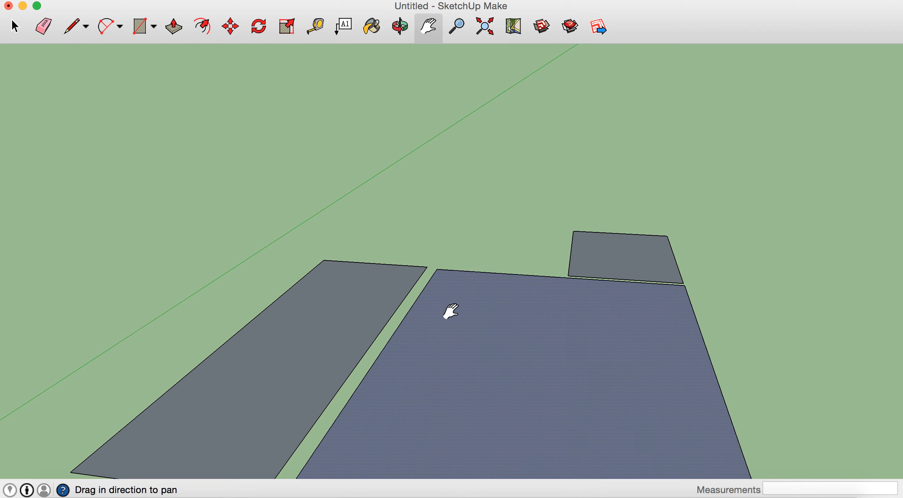
pyautogui.moveTo(452, 311); pyautogui.dragTo(446, 226)
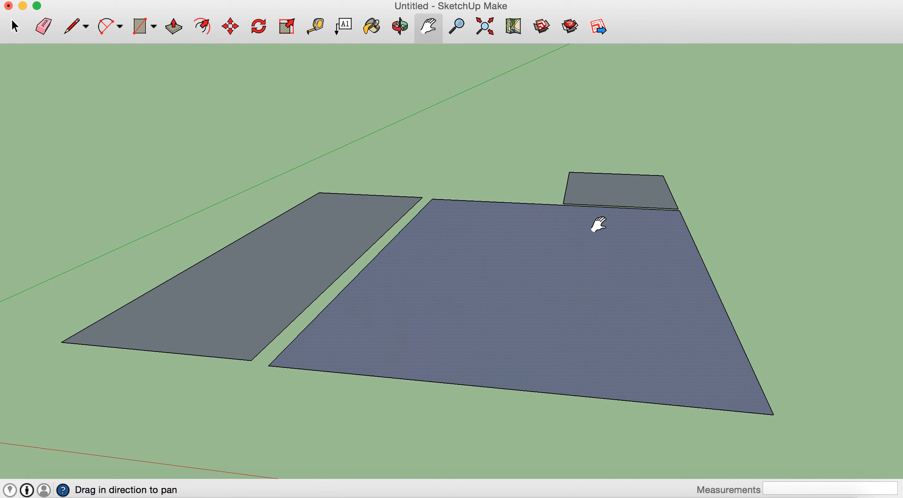
pyautogui.moveTo(591, 207)
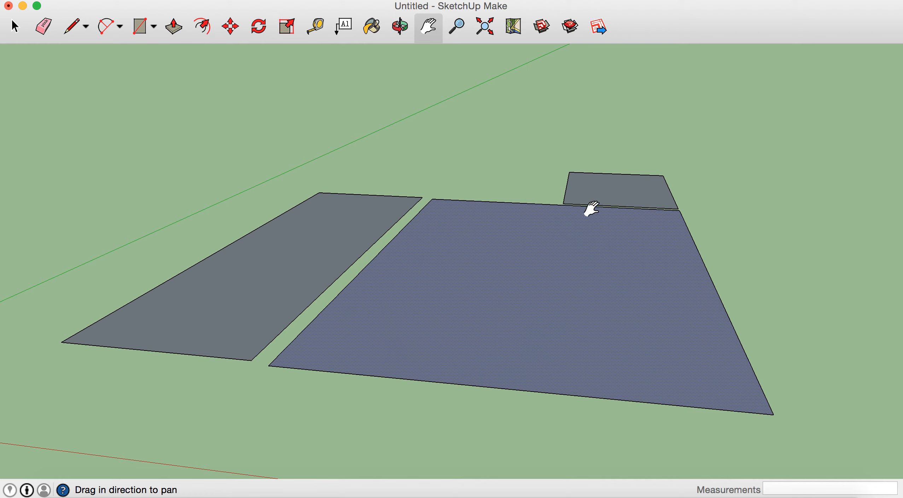
pyautogui.moveTo(410, 69)
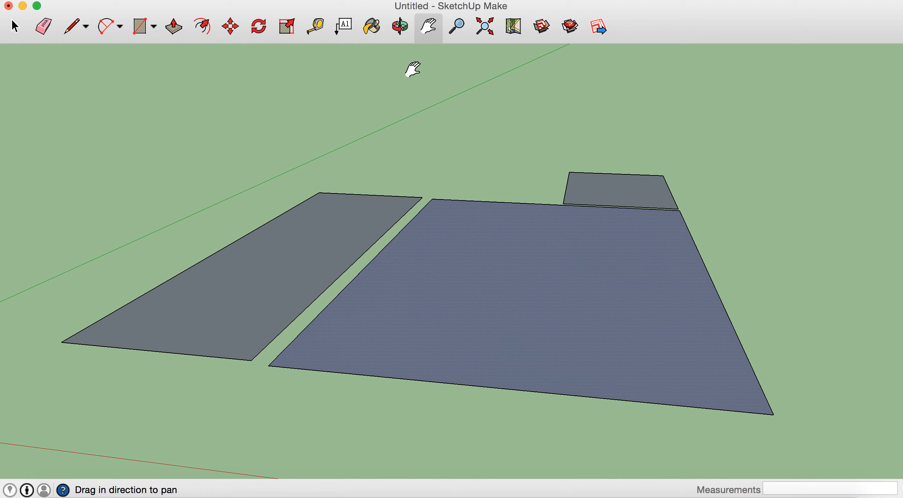
pyautogui.moveTo(642, 196)
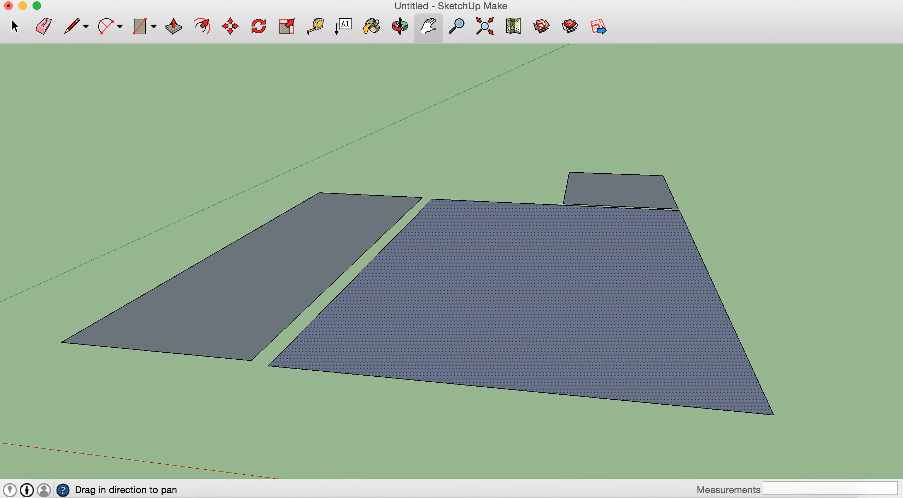
pyautogui.moveTo(366, 177)
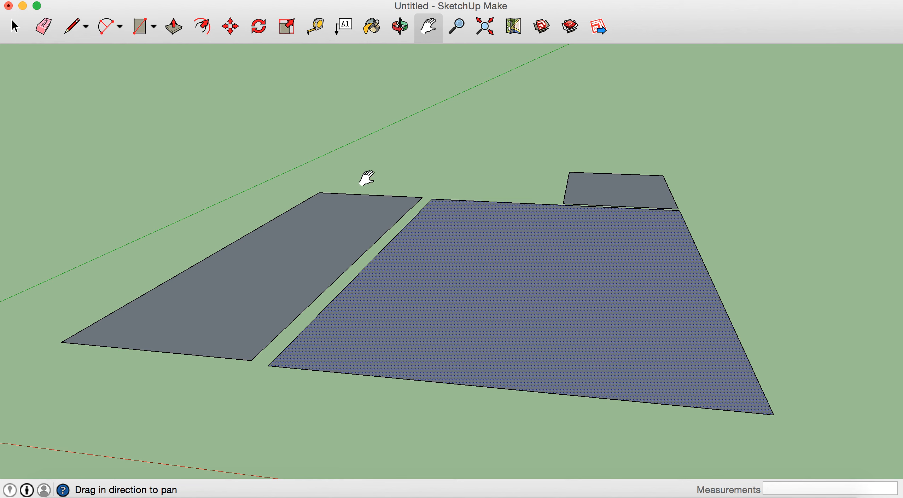
pyautogui.moveTo(380, 161)
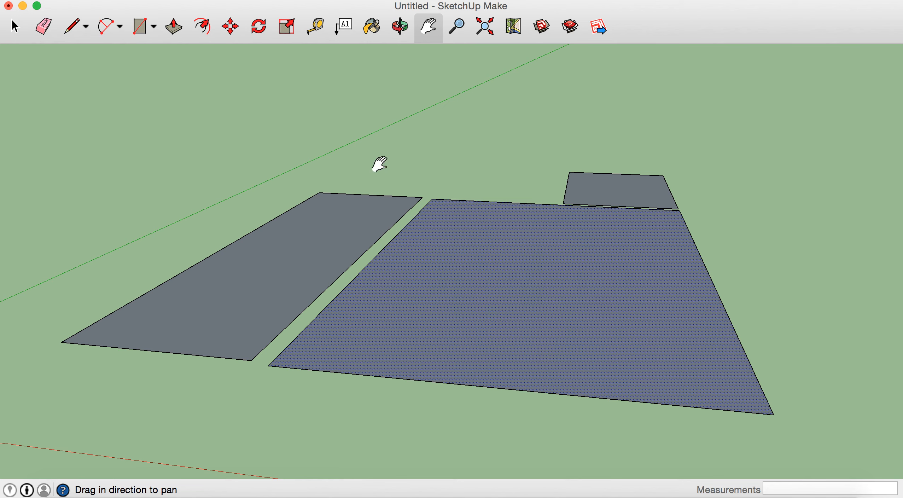